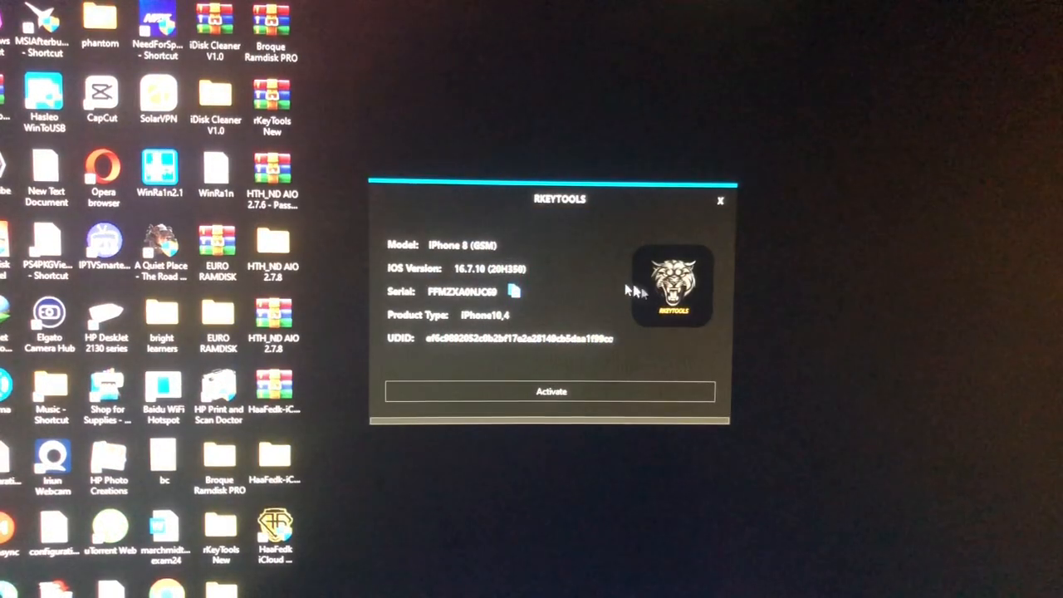
pyautogui.moveTo(590, 262)
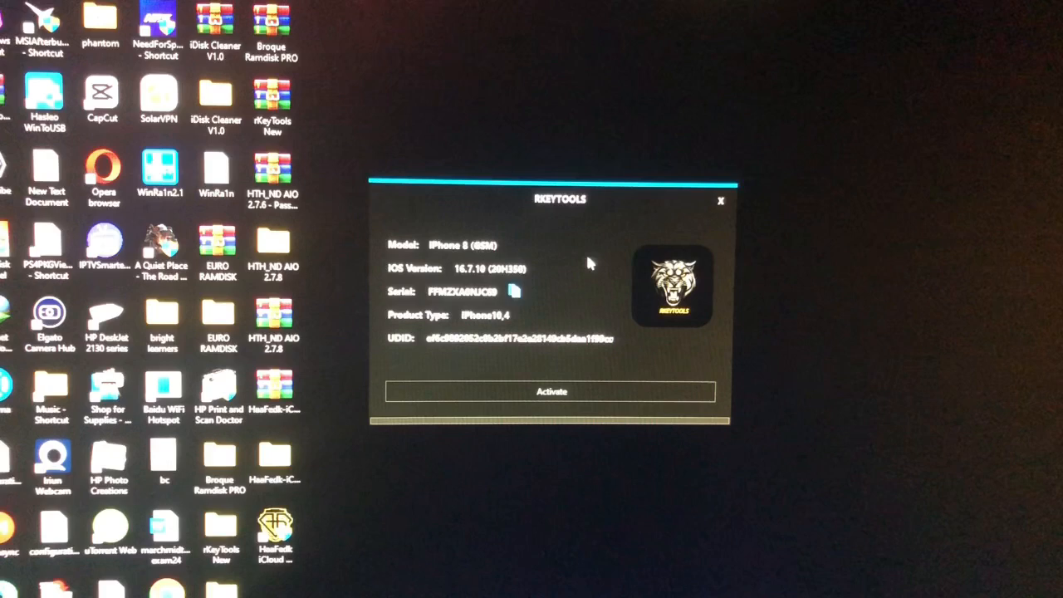
pyautogui.moveTo(540, 296)
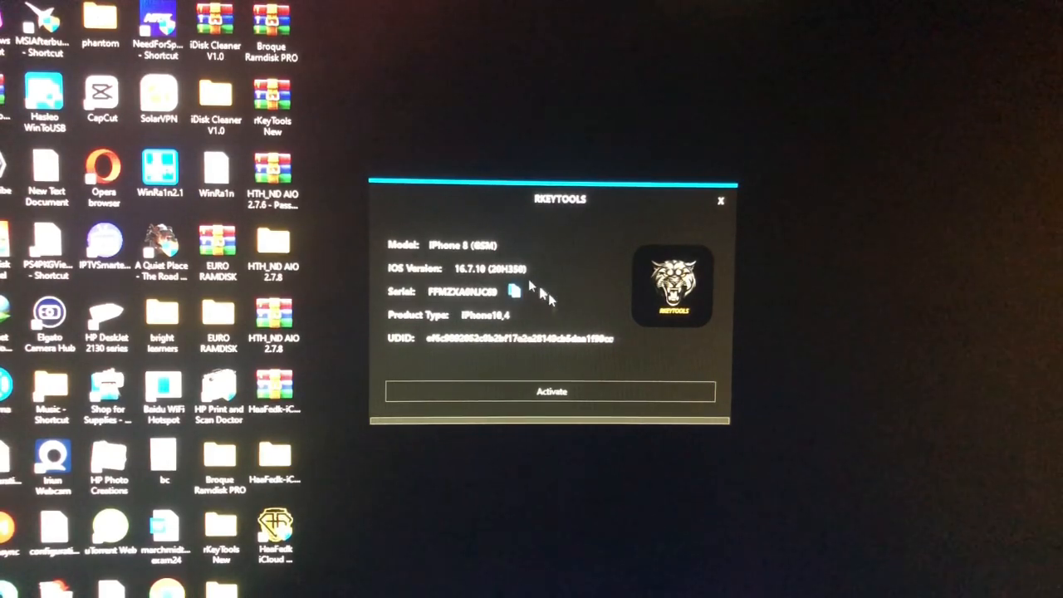
pyautogui.moveTo(545, 289)
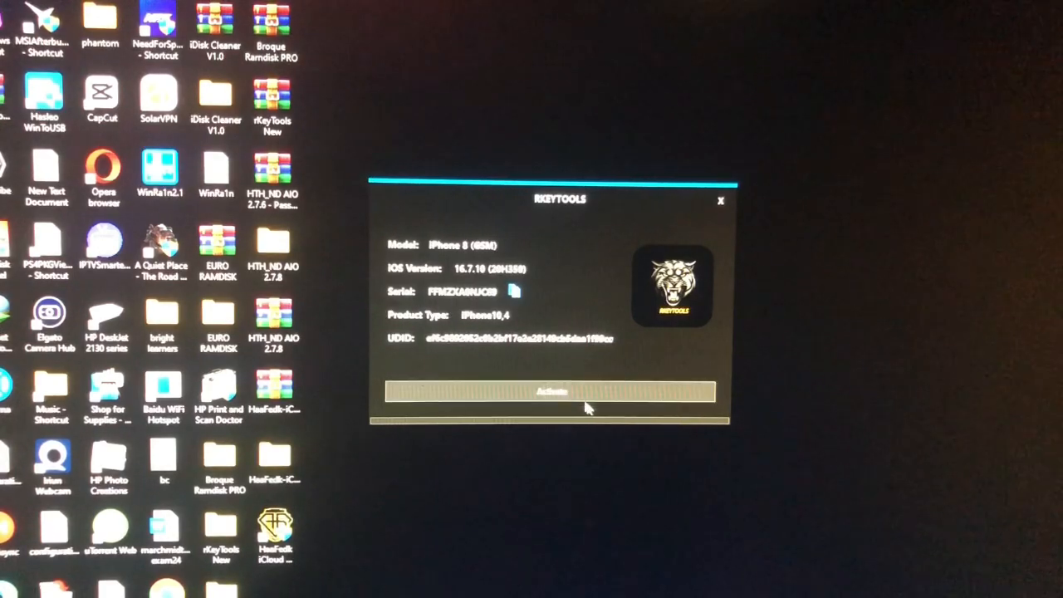
# Step: Start activation of the detected iPhone 8 from the RKeyTools device window
pyautogui.click(552, 392)
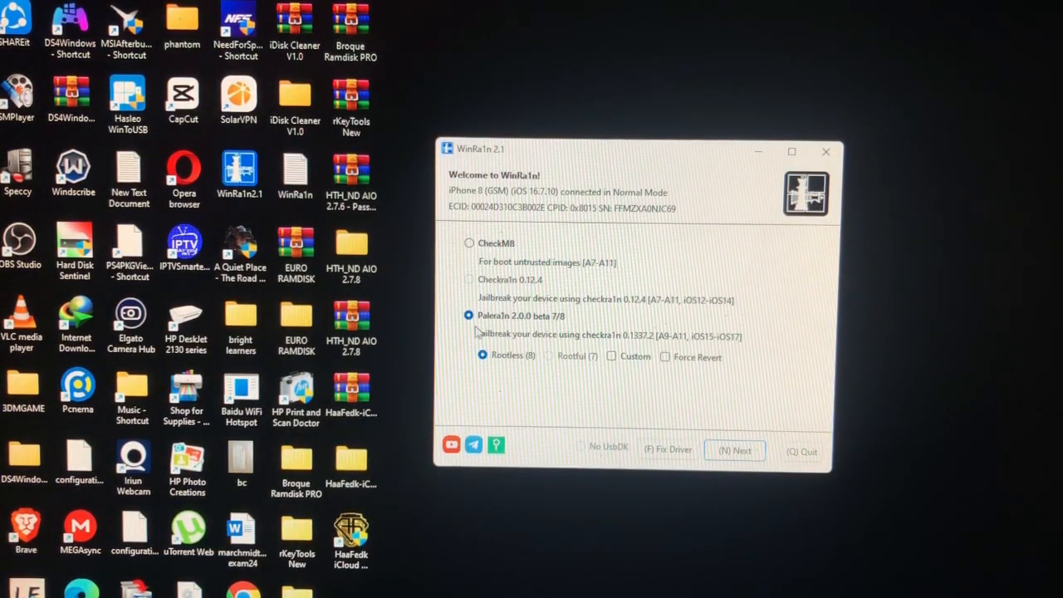
# Step: Proceed with rootless palera1n, accept the passcode warning, and send the iPhone into Recovery Mode
pyautogui.click(734, 450)
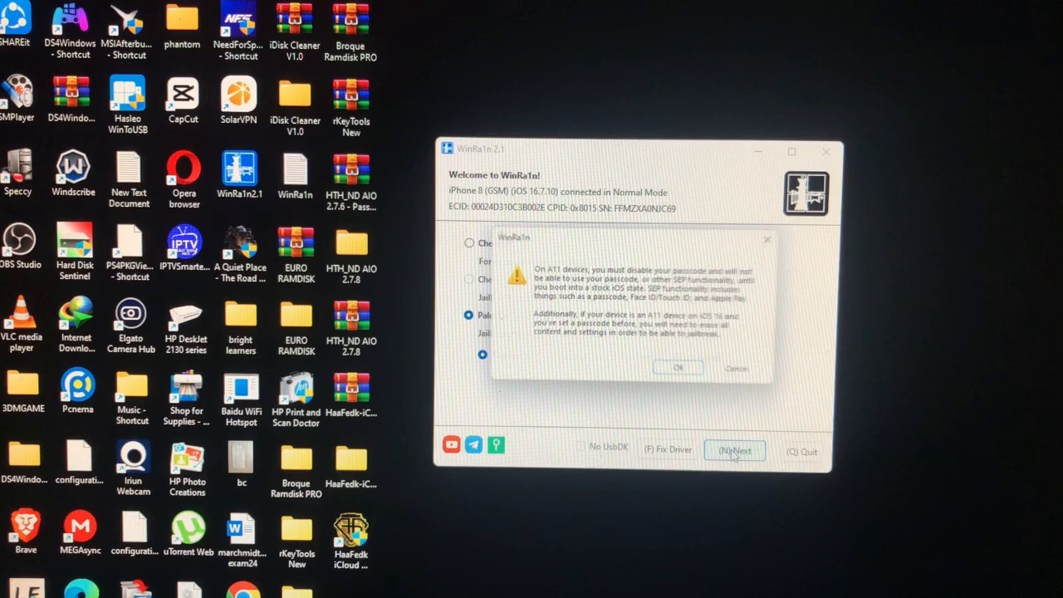
pyautogui.click(678, 368)
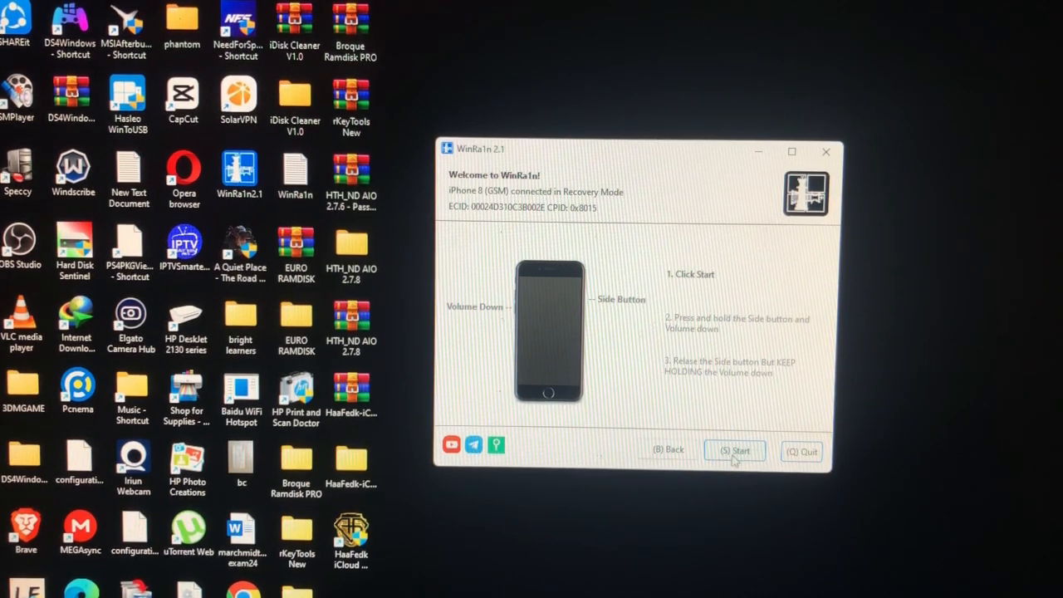
# Step: Run the guided DFU entry and let palera1n jailbreak the iPhone until 'All Done'
pyautogui.click(734, 452)
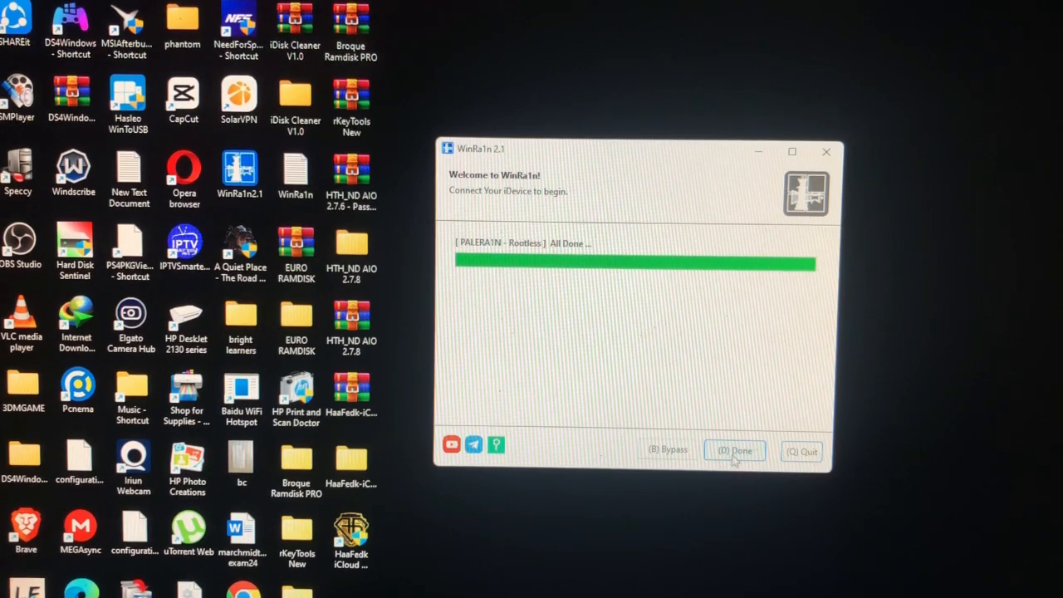
pyautogui.moveTo(801, 451)
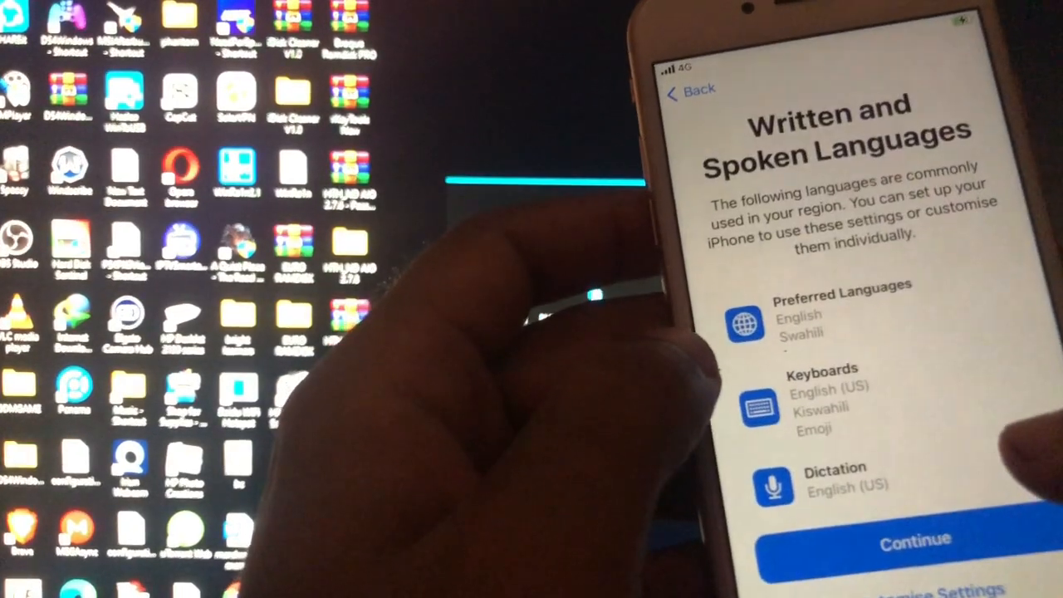
# Step: Accept the suggested written and spoken languages and continue setup
pyautogui.click(913, 538)
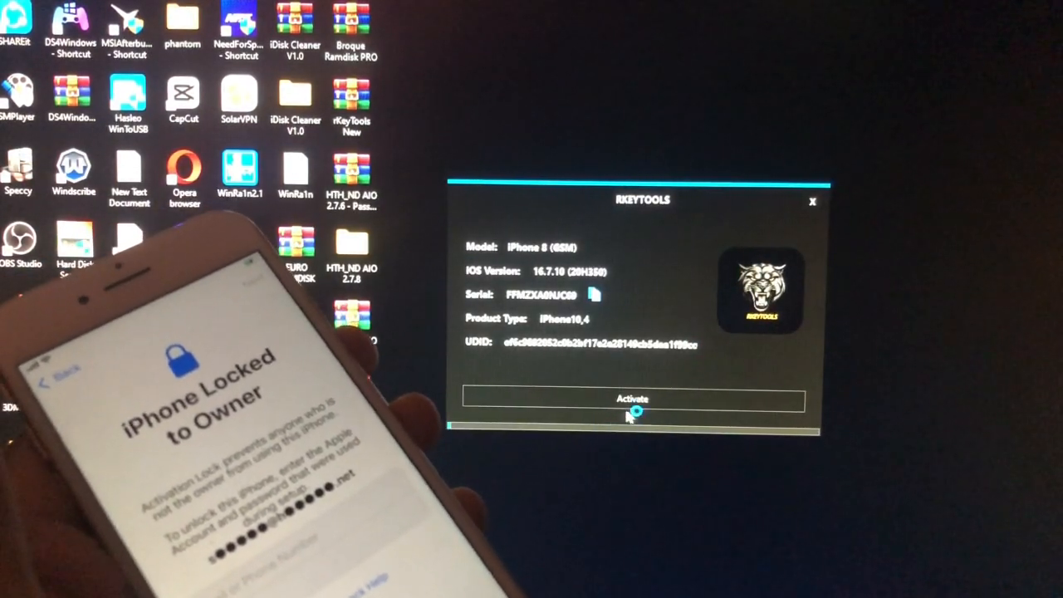
# Step: Activate the 'Locked to Owner' iPhone 8 so its iCloud activation lock is bypassed
pyautogui.click(631, 400)
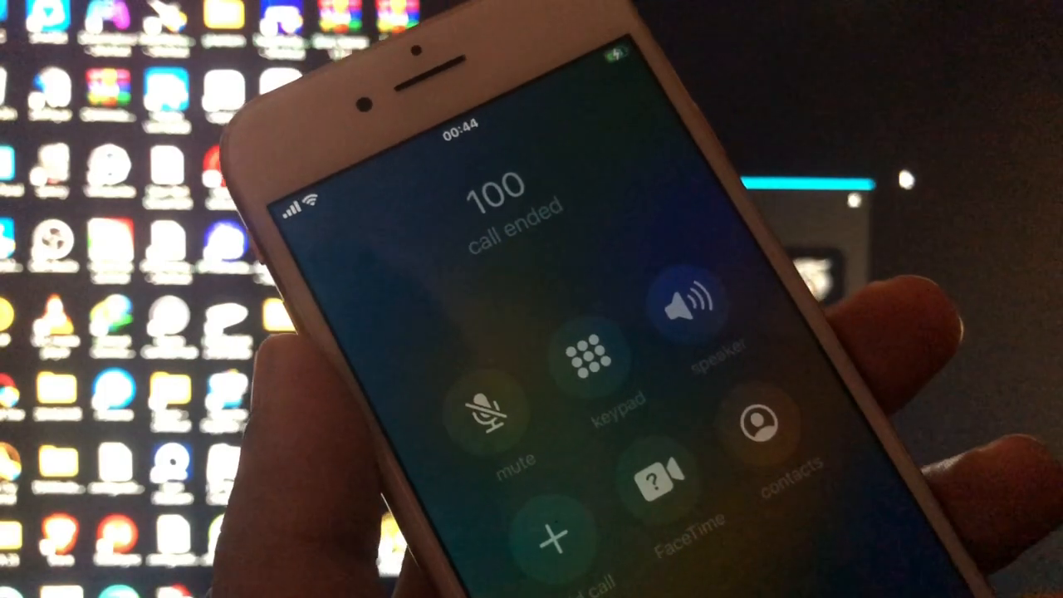
# Step: Place a test call to 100 in the Phone app and end it
pyautogui.click(588, 352)
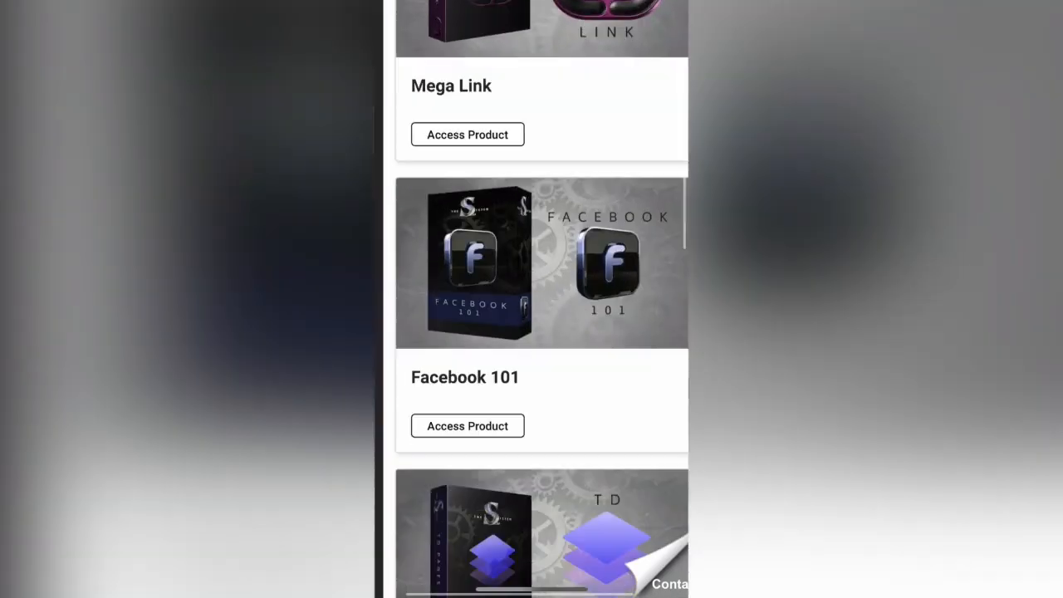
pyautogui.scroll(-3)
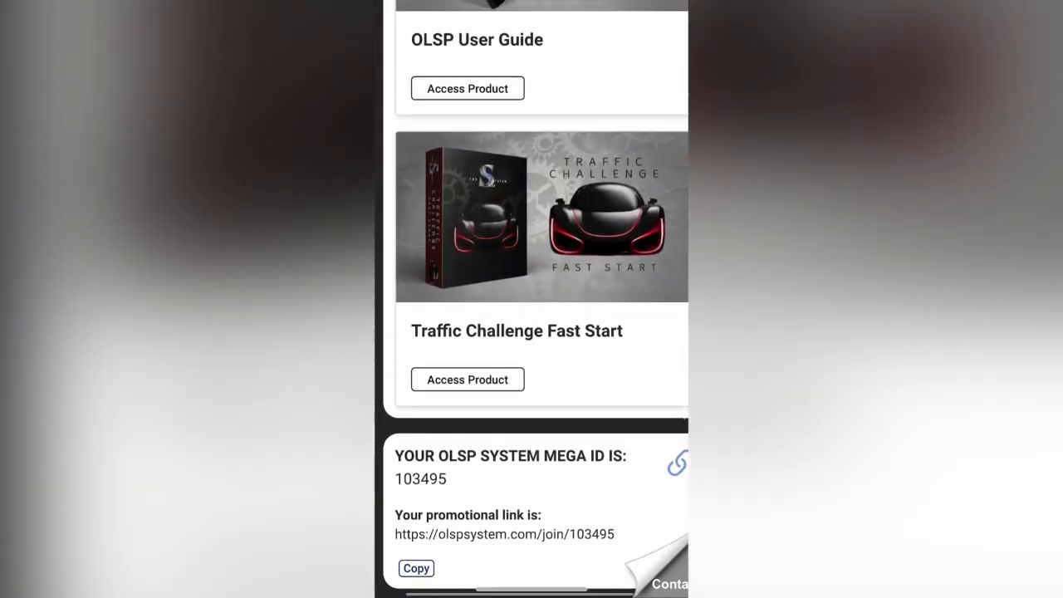